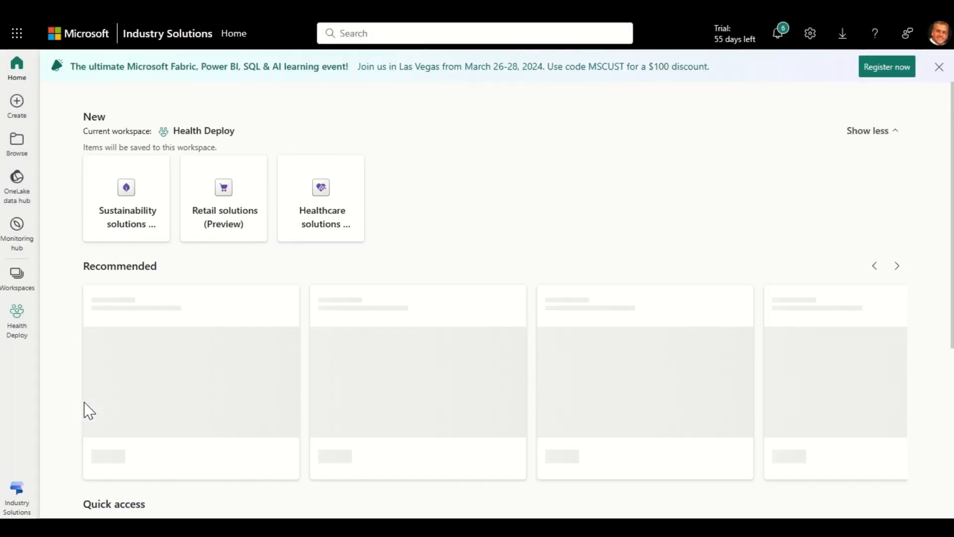
Create the healthcare1 solution and deploy Healthcare data foundations to the Health Deploy workspace
{"action": "left_click", "coordinate": [321, 198]}
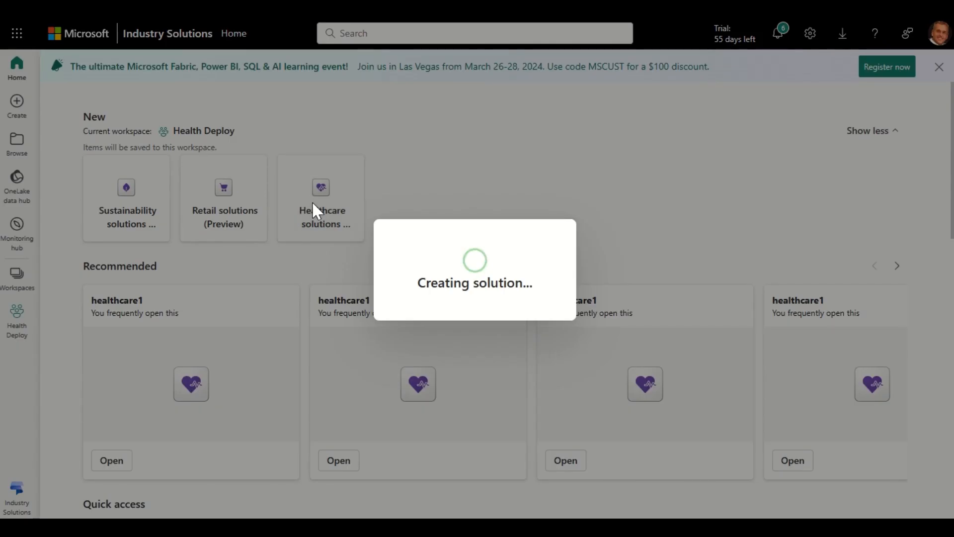
{"action": "left_click", "coordinate": [321, 198]}
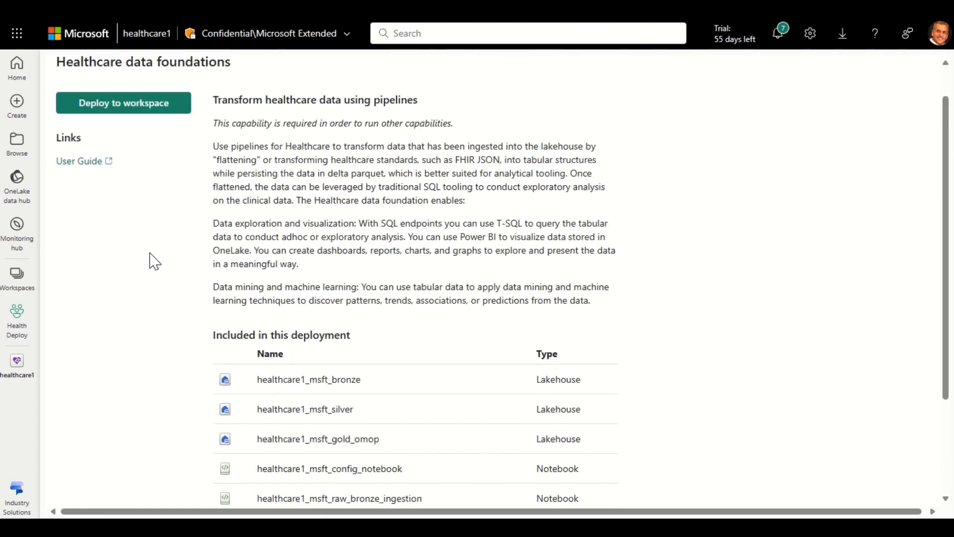
{"action": "left_click", "coordinate": [123, 102]}
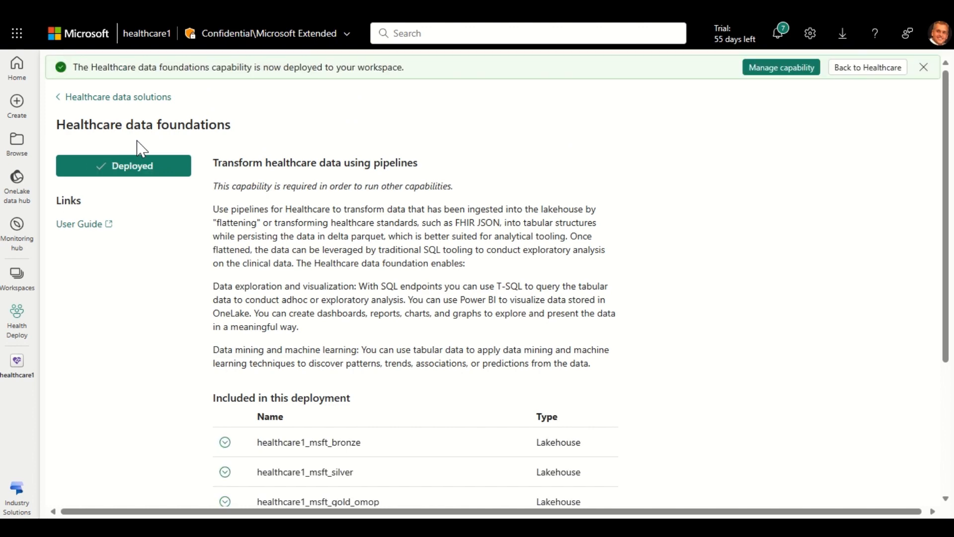
Deploy the Sample data capability with FHIR sample and OMOP vocabulary data to the workspace
{"action": "left_click", "coordinate": [118, 96]}
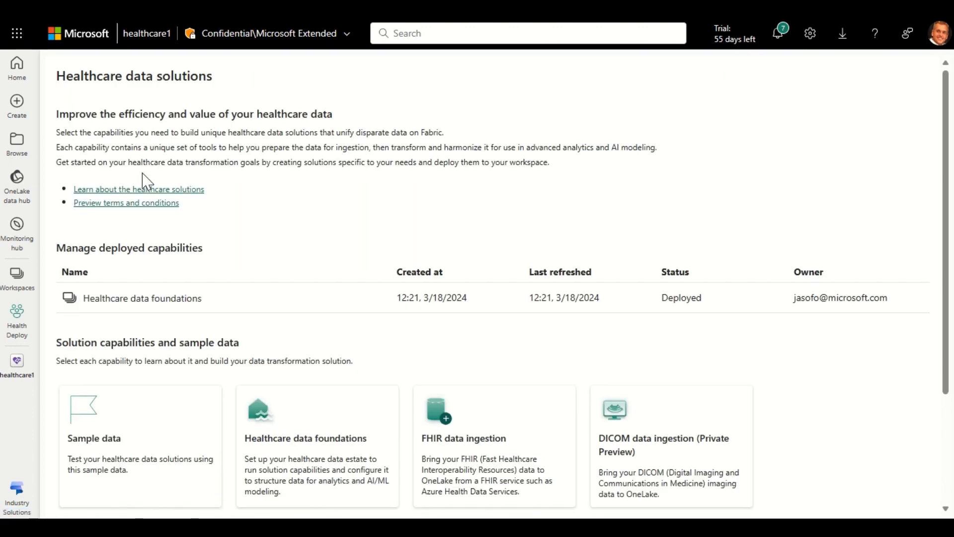
{"action": "scroll", "scroll_direction": "down", "scroll_amount": 3}
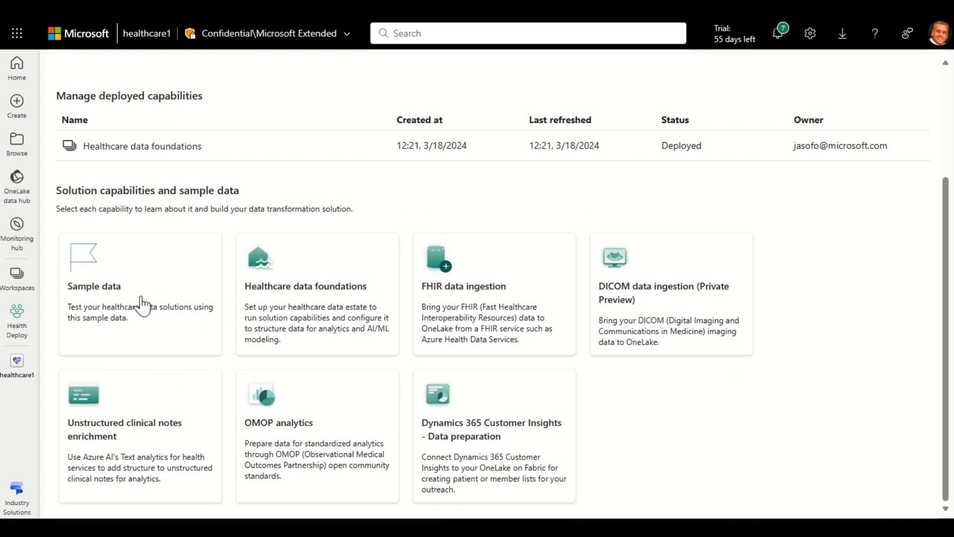
{"action": "left_click", "coordinate": [140, 286]}
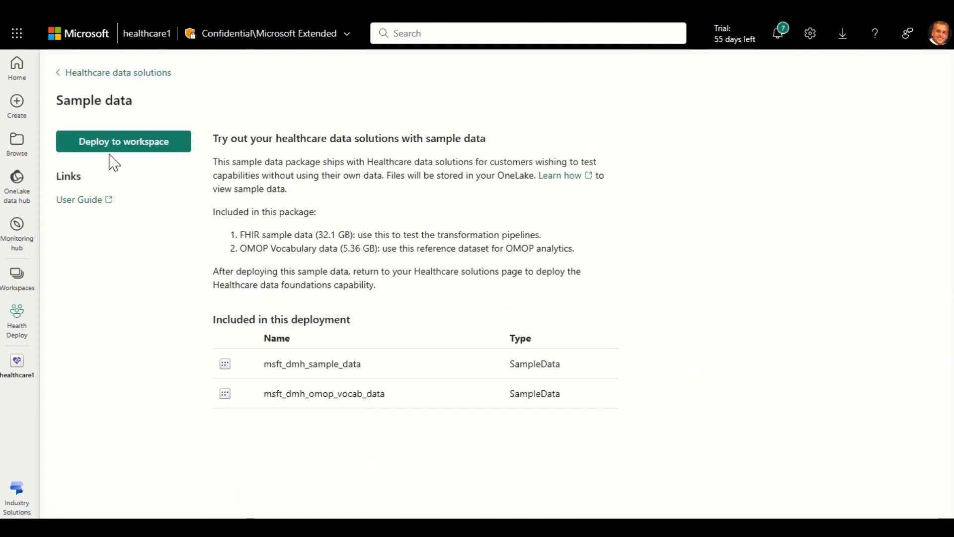
{"action": "left_click", "coordinate": [122, 141]}
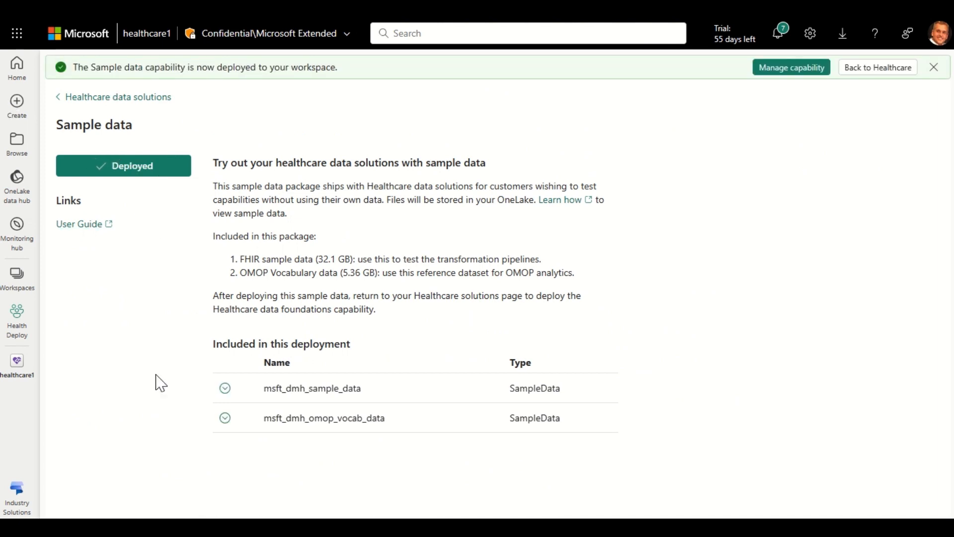
{"action": "mouse_move", "coordinate": [138, 408]}
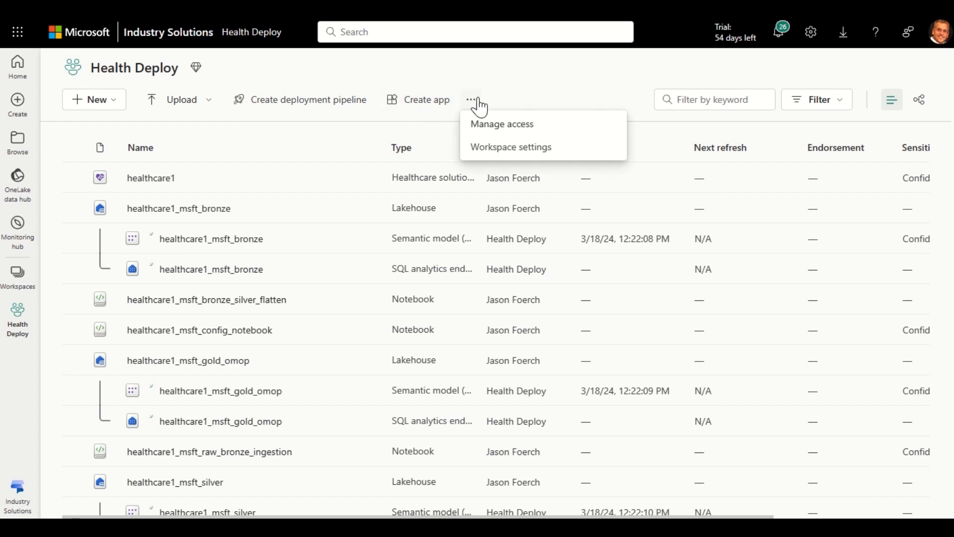
Set the workspace Spark environment to Runtime 1.1 (Spark 3.3, Delta 2.2) and save
{"action": "left_click", "coordinate": [510, 146]}
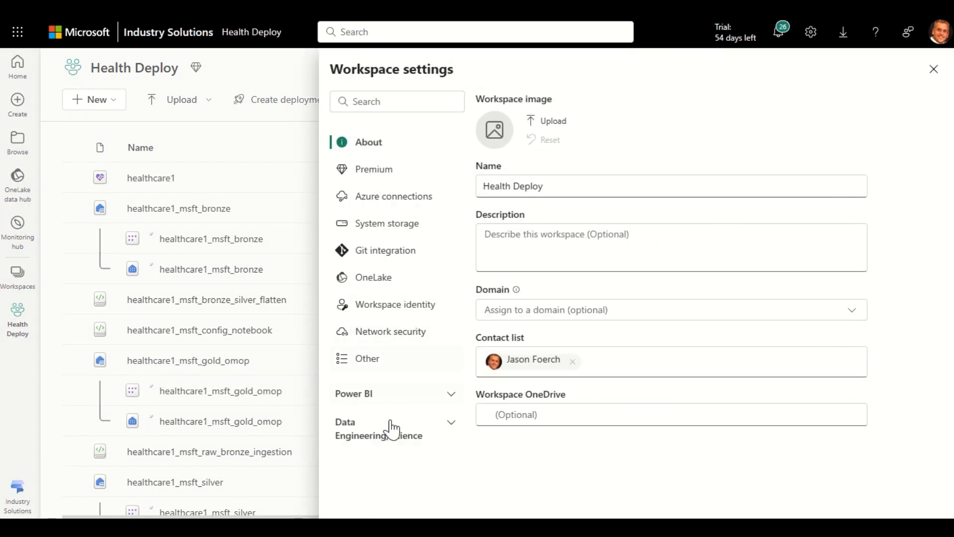
{"action": "left_click", "coordinate": [379, 428]}
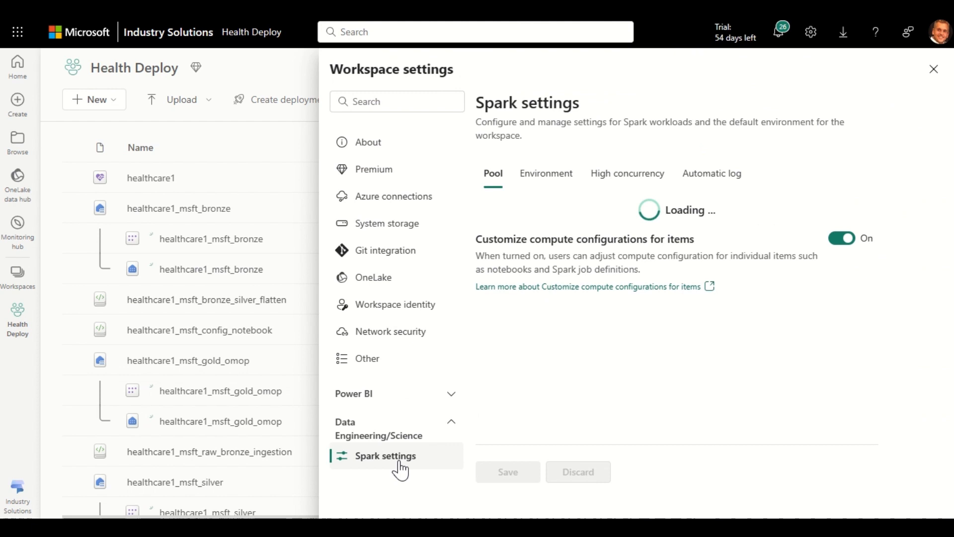
{"action": "left_click", "coordinate": [545, 174]}
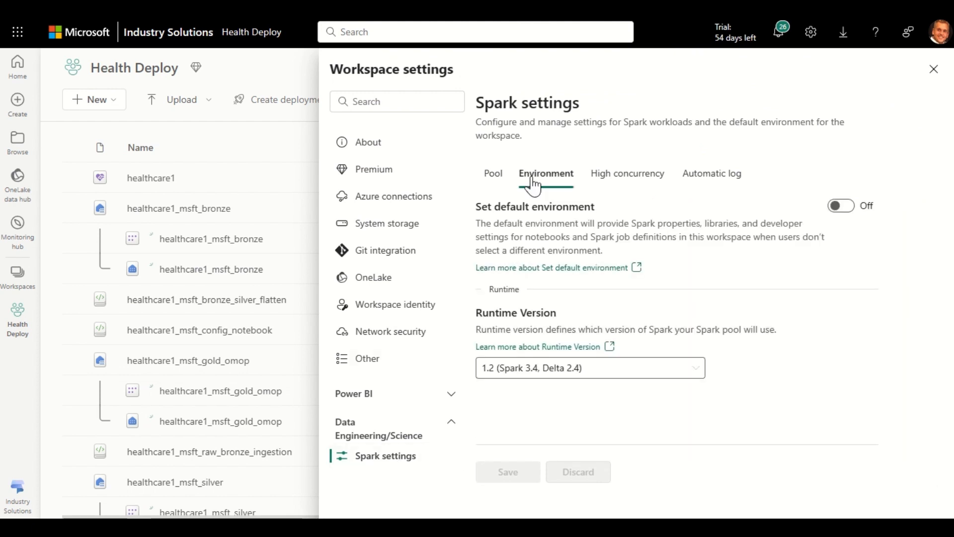
{"action": "left_click", "coordinate": [588, 367]}
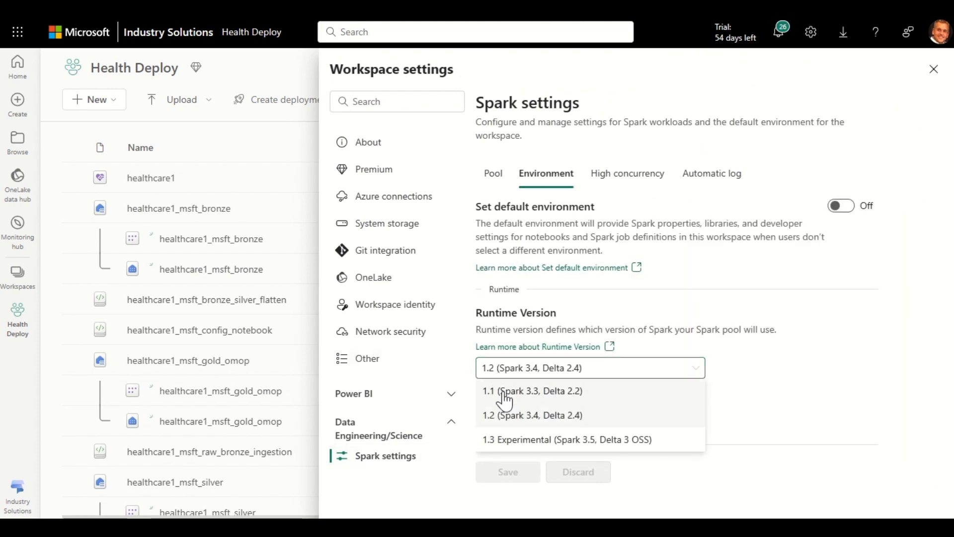
{"action": "left_click", "coordinate": [532, 391]}
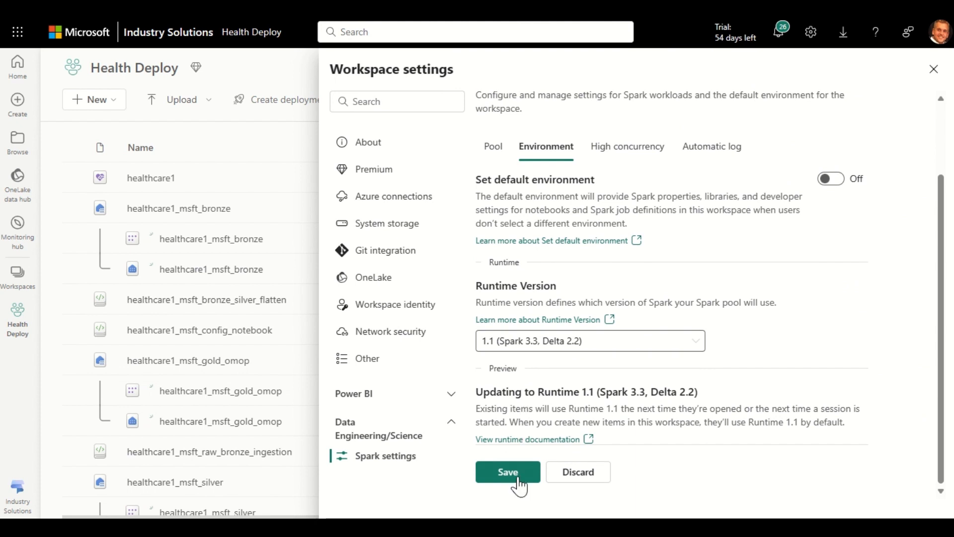
{"action": "left_click", "coordinate": [508, 472]}
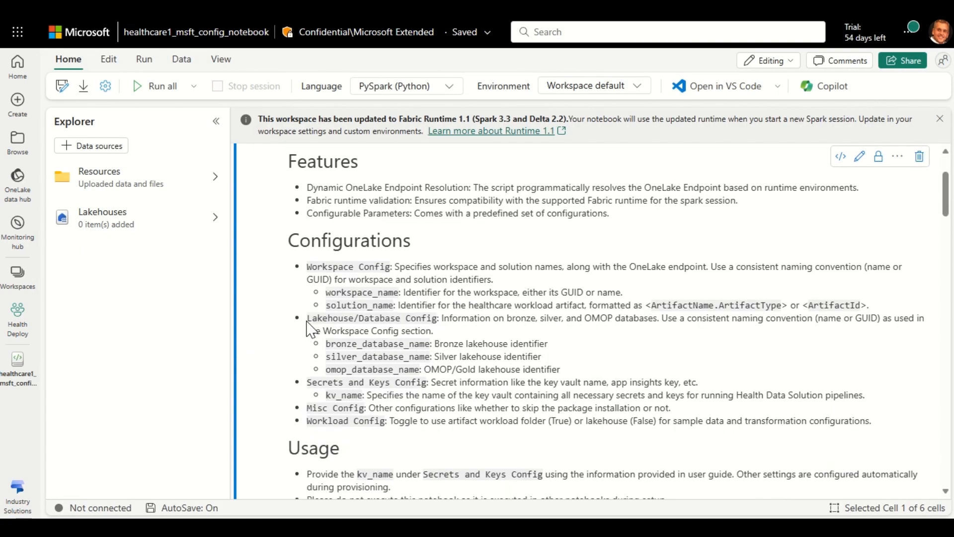
Delete the %%keyvault_name%% placeholder from kv_name on line 12, then close the notebook
{"action": "scroll", "scroll_direction": "down", "scroll_amount": 3}
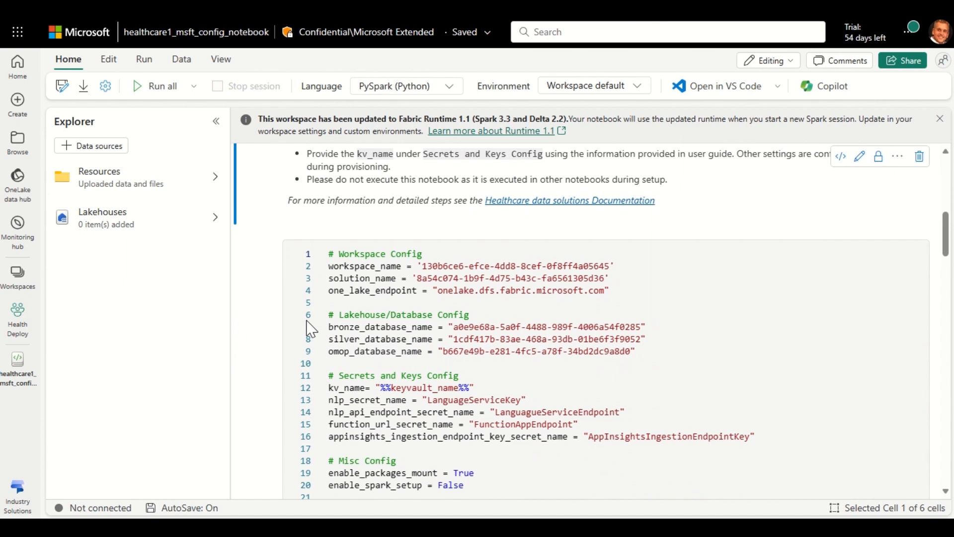
{"action": "left_click", "coordinate": [469, 387]}
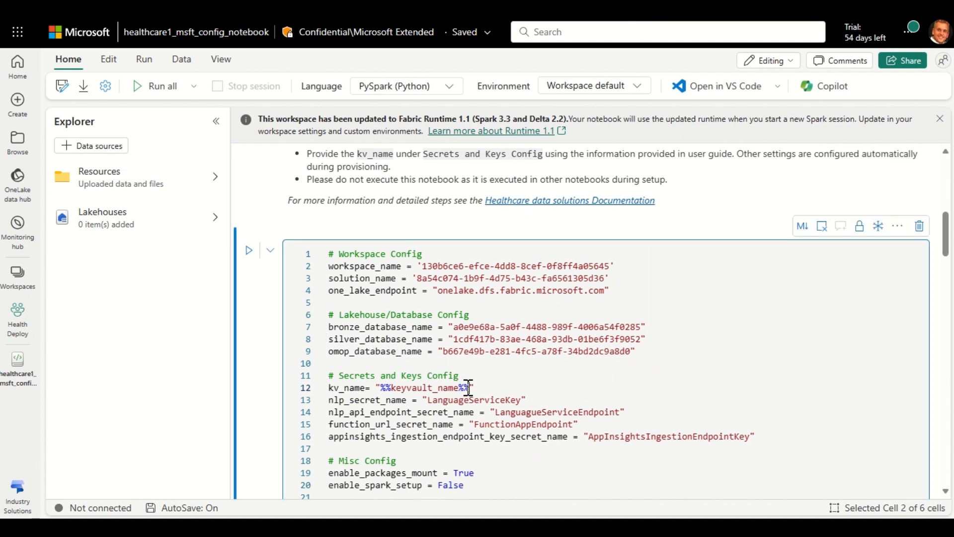
{"action": "double_click", "coordinate": [425, 387]}
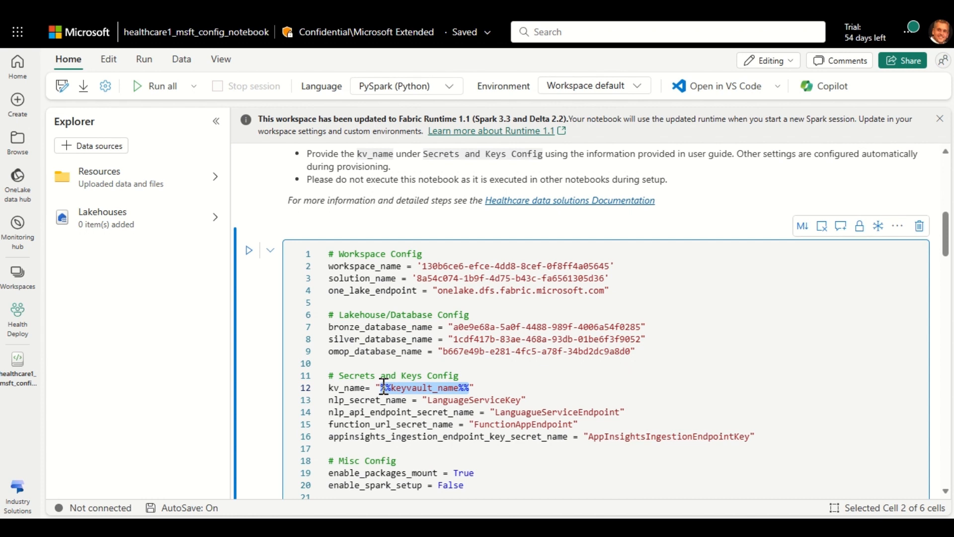
{"action": "key", "text": "Delete"}
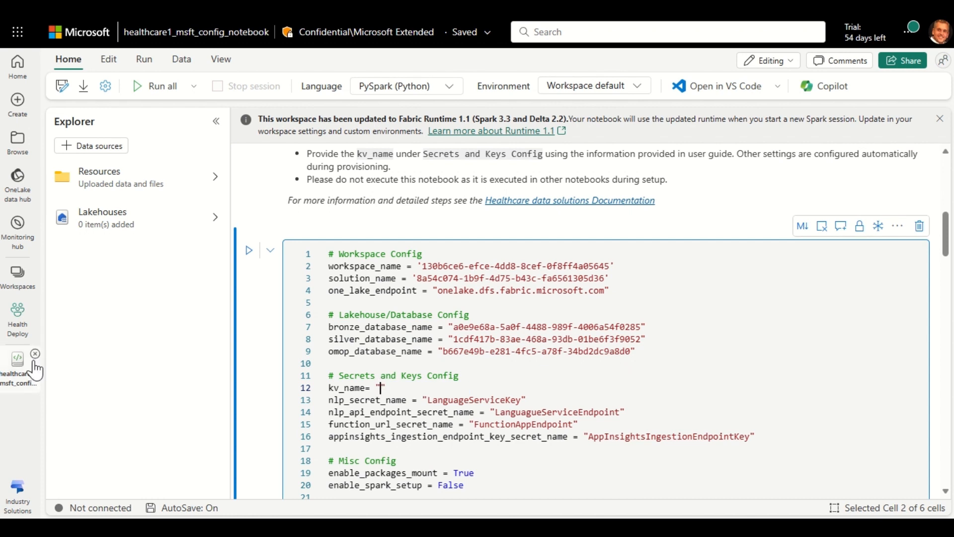
{"action": "left_click", "coordinate": [17, 317]}
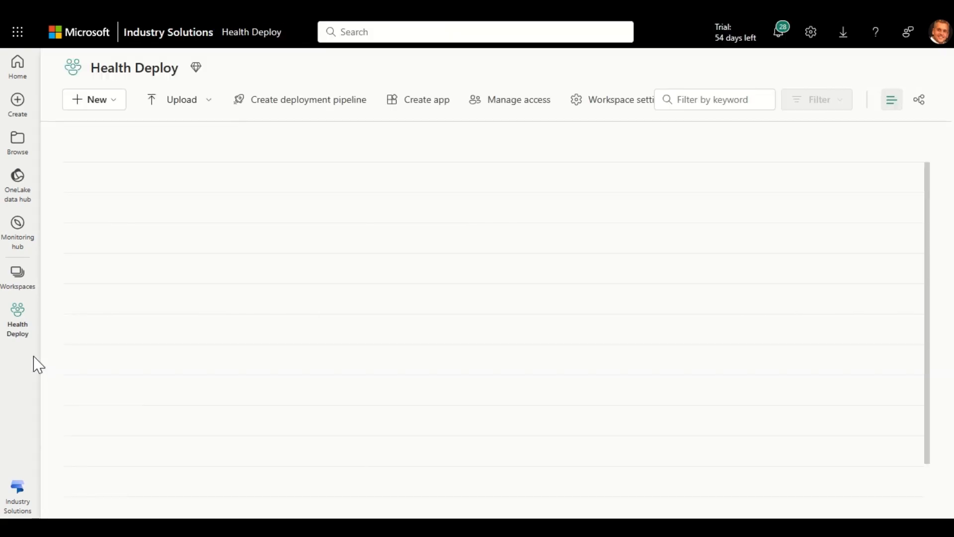
Filter items to notebooks and run all cells of healthcare1_msft_raw_bronze_ingestion
{"action": "left_click", "coordinate": [816, 99]}
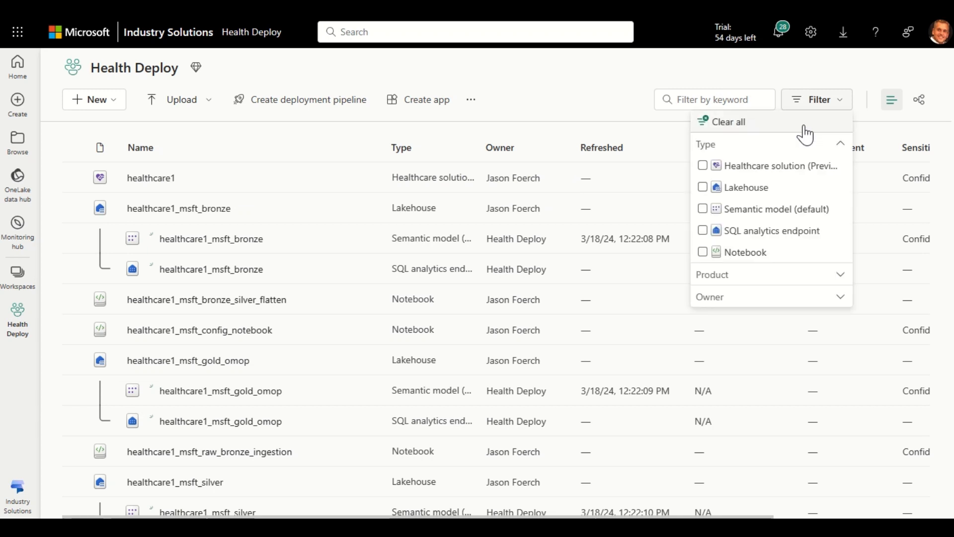
{"action": "left_click", "coordinate": [703, 252]}
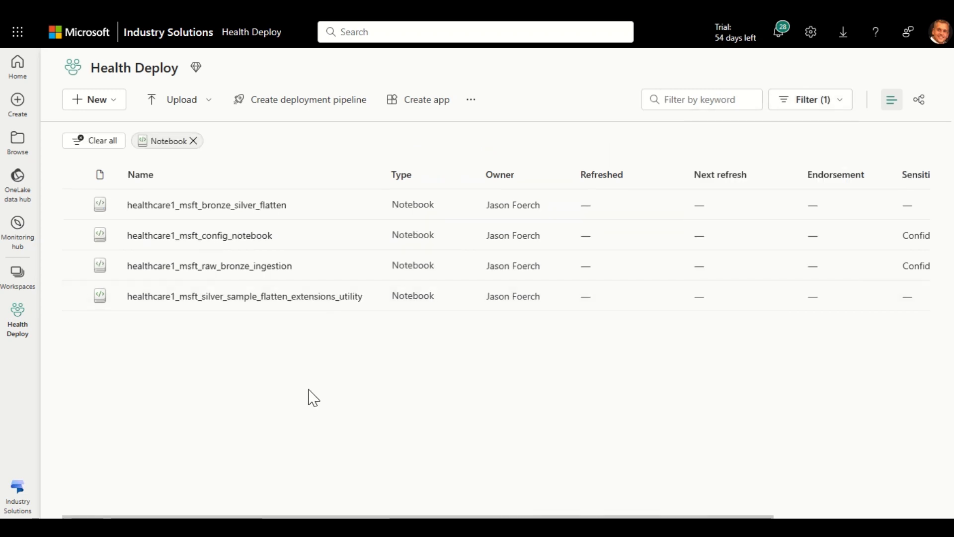
{"action": "left_click", "coordinate": [209, 266]}
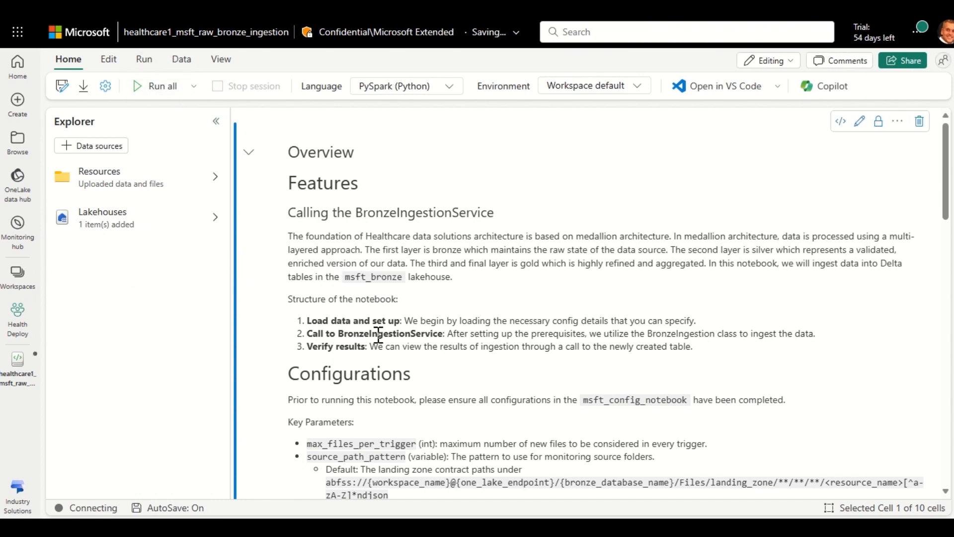
{"action": "left_click", "coordinate": [162, 86]}
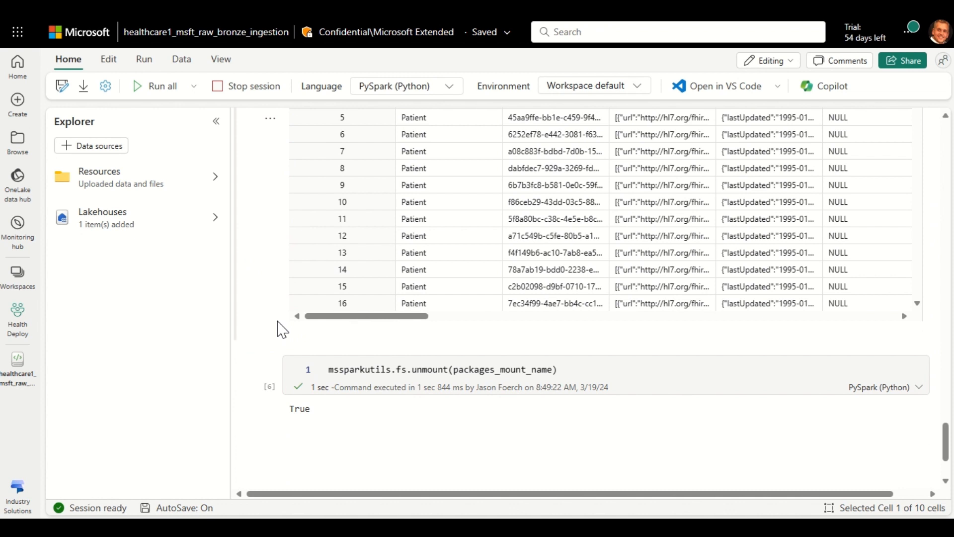
{"action": "left_click", "coordinate": [18, 320]}
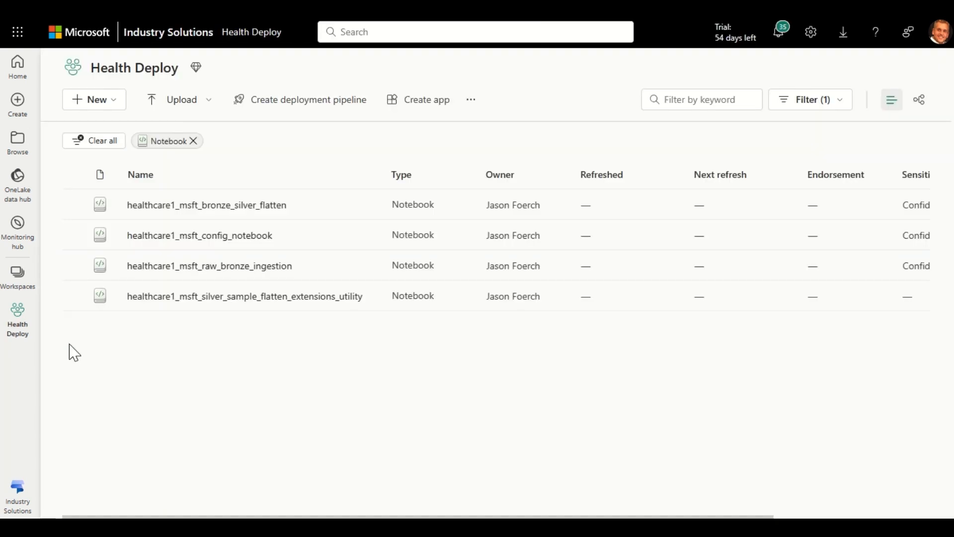
{"action": "mouse_move", "coordinate": [206, 204]}
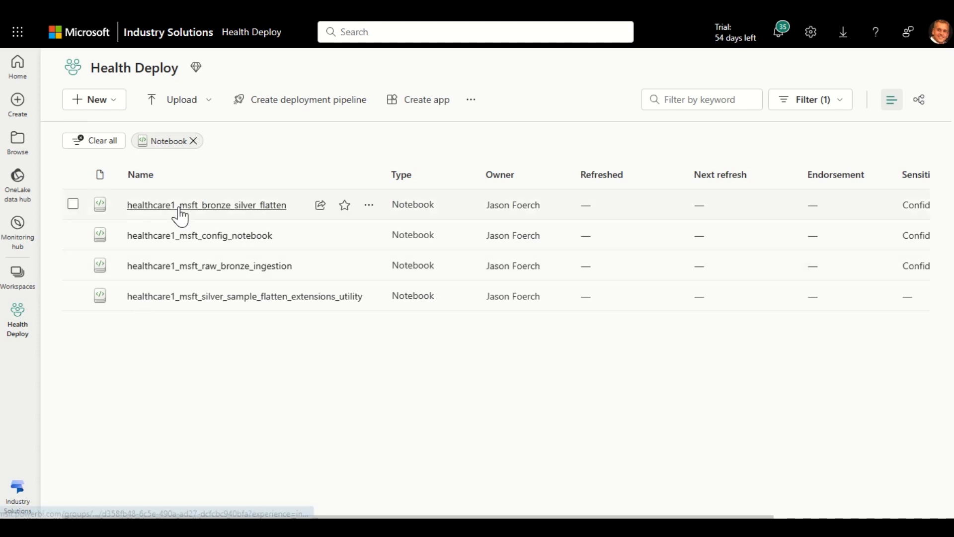
Run all cells of healthcare1_msft_bronze_silver_flatten and review the SilverIngestionService log output
{"action": "left_click", "coordinate": [206, 204]}
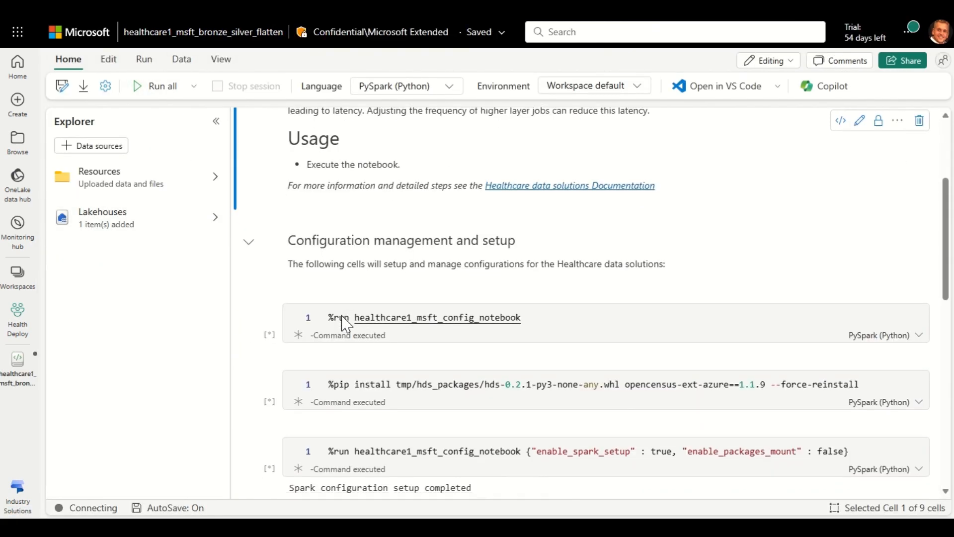
{"action": "left_click", "coordinate": [161, 86]}
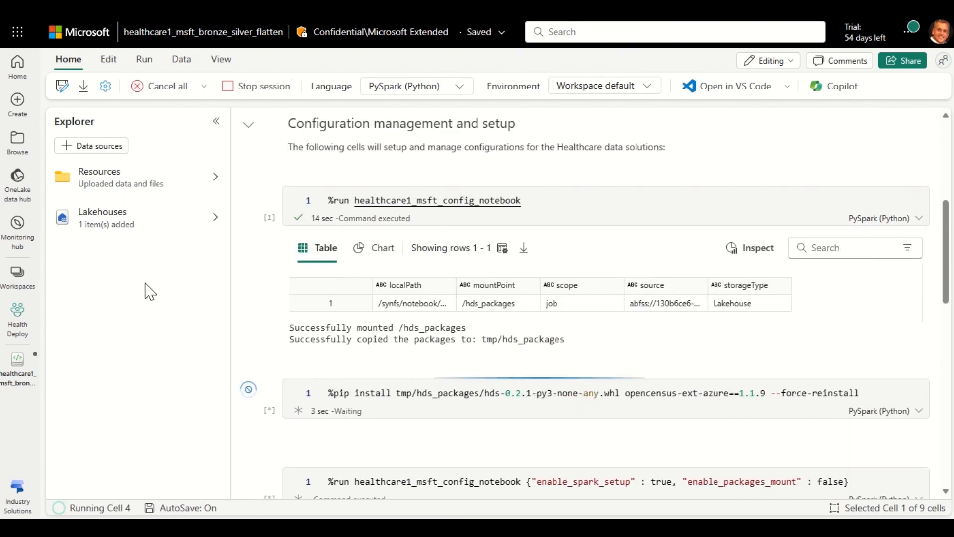
{"action": "scroll", "scroll_direction": "down", "scroll_amount": 3}
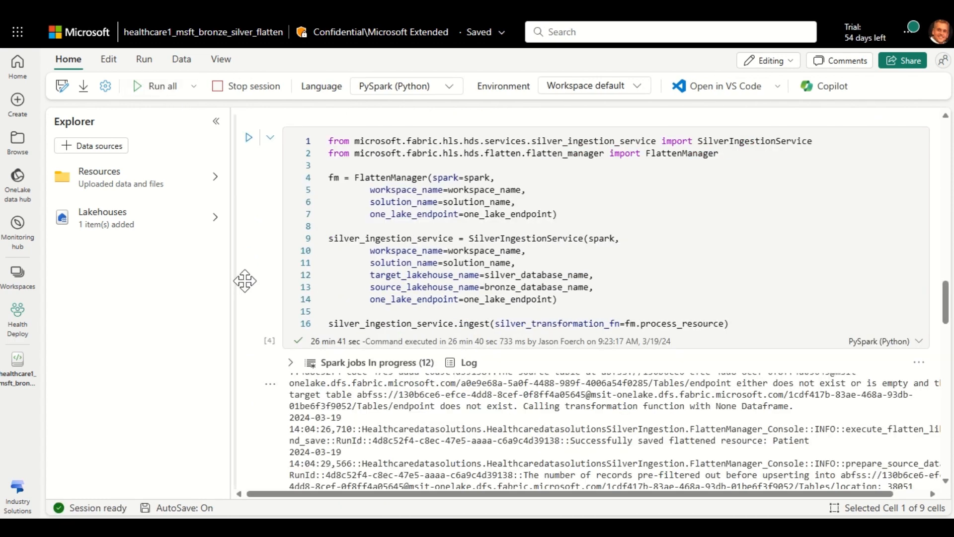
{"action": "scroll", "scroll_direction": "down", "scroll_amount": 3}
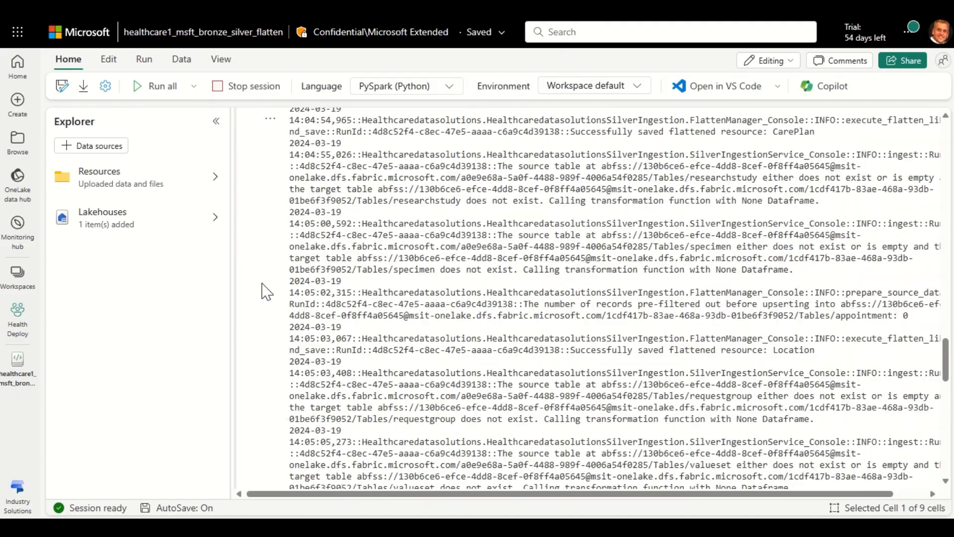
{"action": "left_click", "coordinate": [20, 316]}
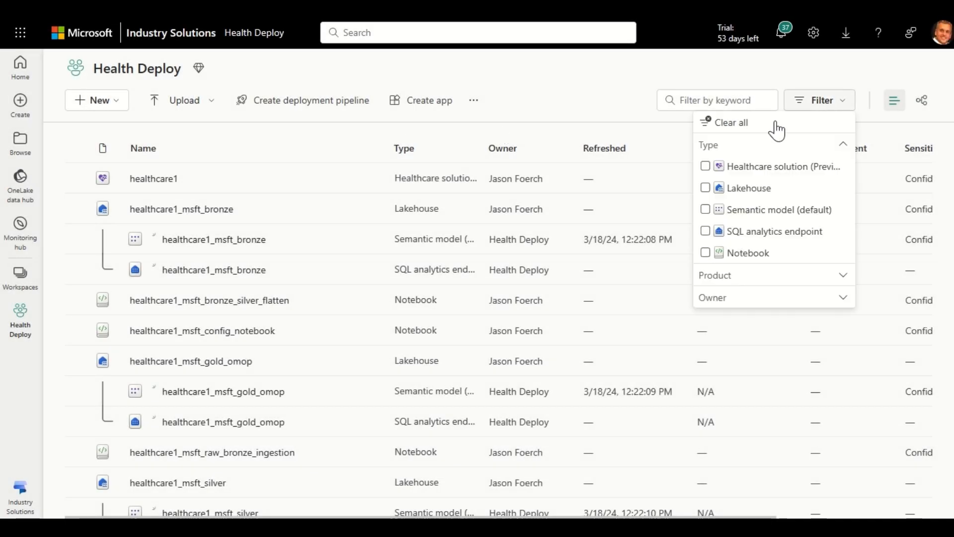
Filter to lakehouses, open healthcare1_msft_bronze and preview its patient table
{"action": "left_click", "coordinate": [706, 188]}
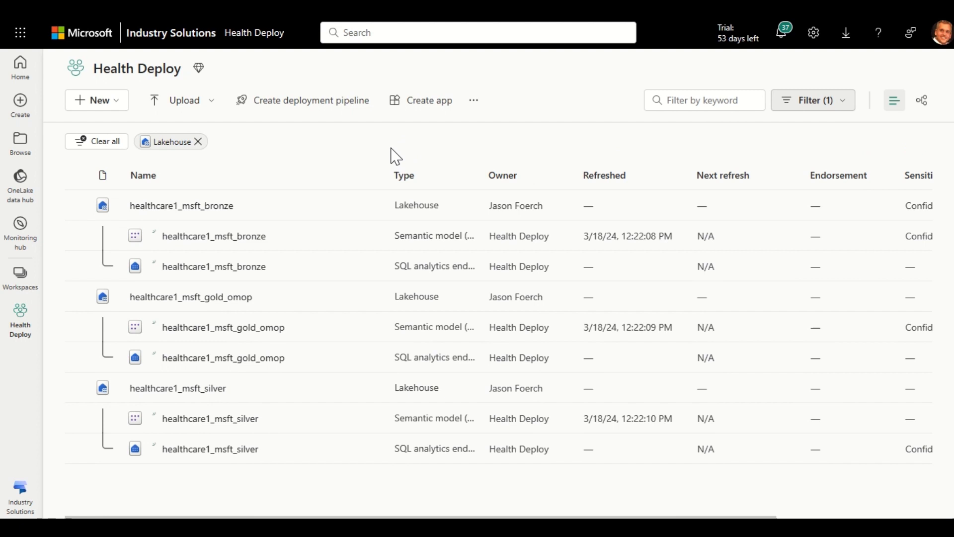
{"action": "left_click", "coordinate": [181, 205]}
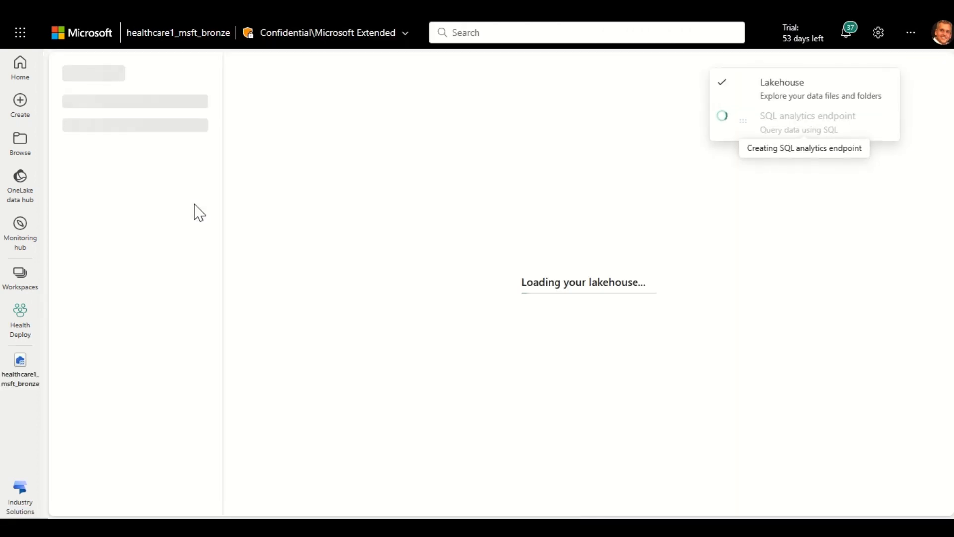
{"action": "mouse_move", "coordinate": [303, 200]}
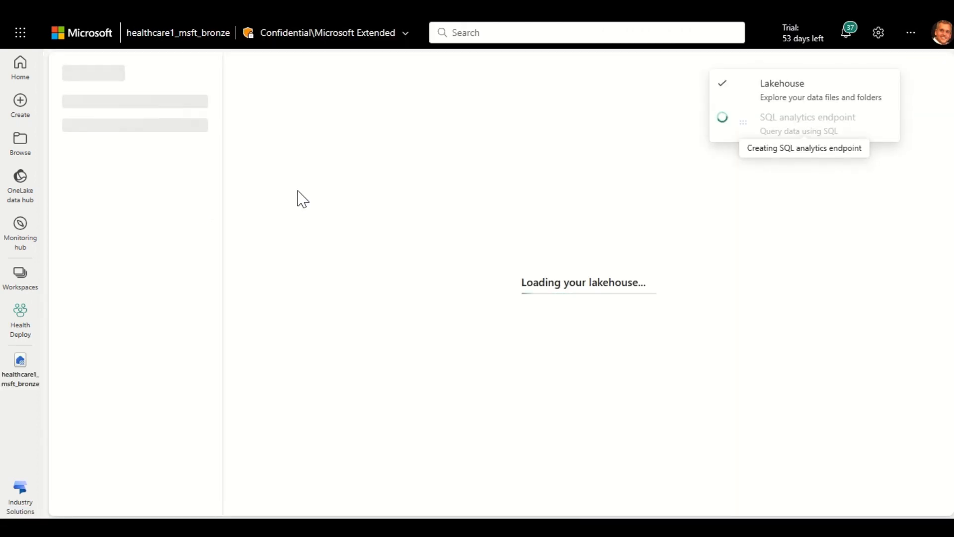
{"action": "left_click", "coordinate": [124, 373]}
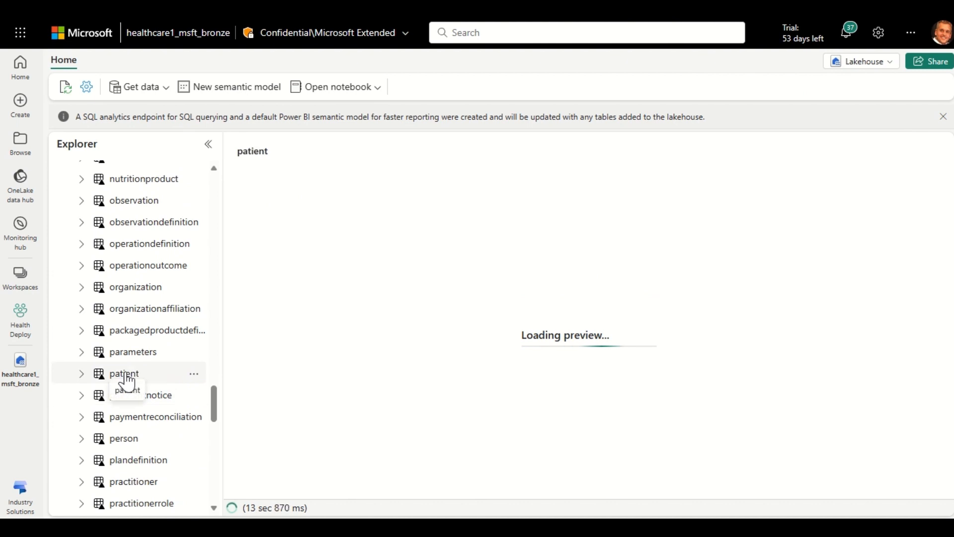
{"action": "left_click", "coordinate": [20, 319]}
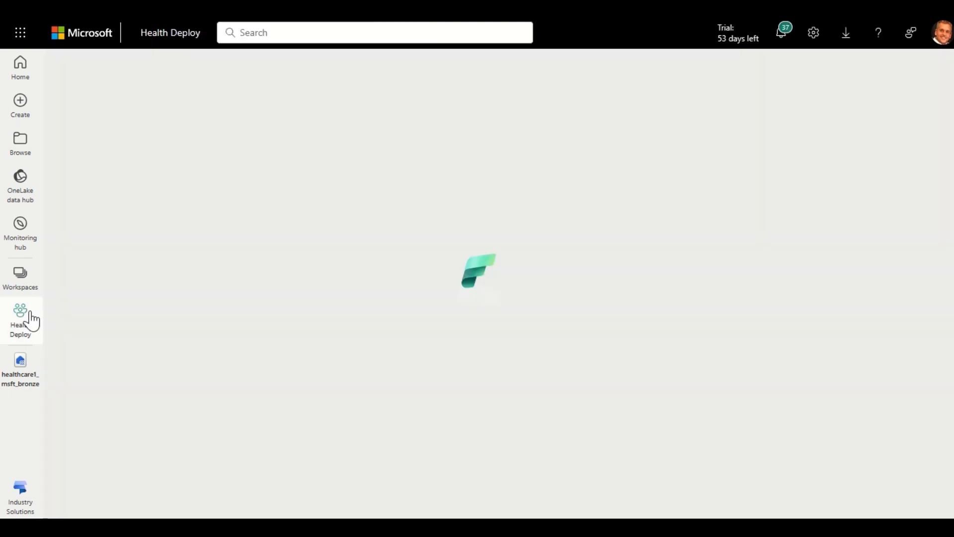
On the silver SQL endpoint, run SELECT COUNT(id), gender FROM patient GROUP BY gender
{"action": "left_click", "coordinate": [20, 320]}
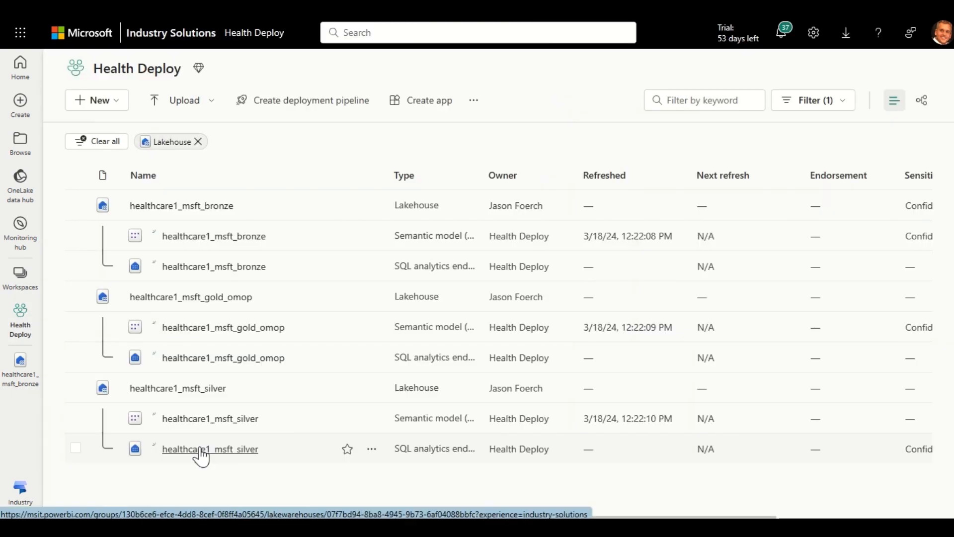
{"action": "left_click", "coordinate": [210, 448]}
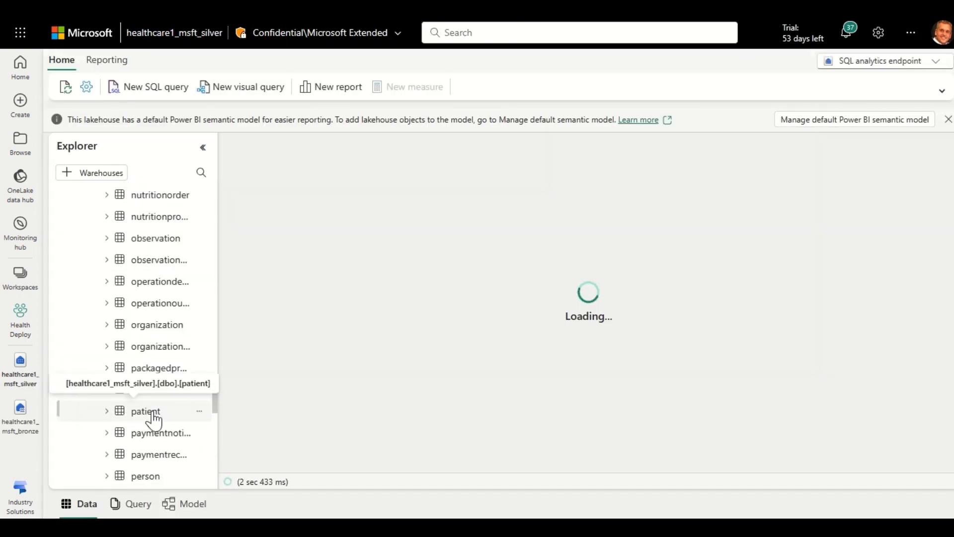
{"action": "right_click", "coordinate": [144, 411]}
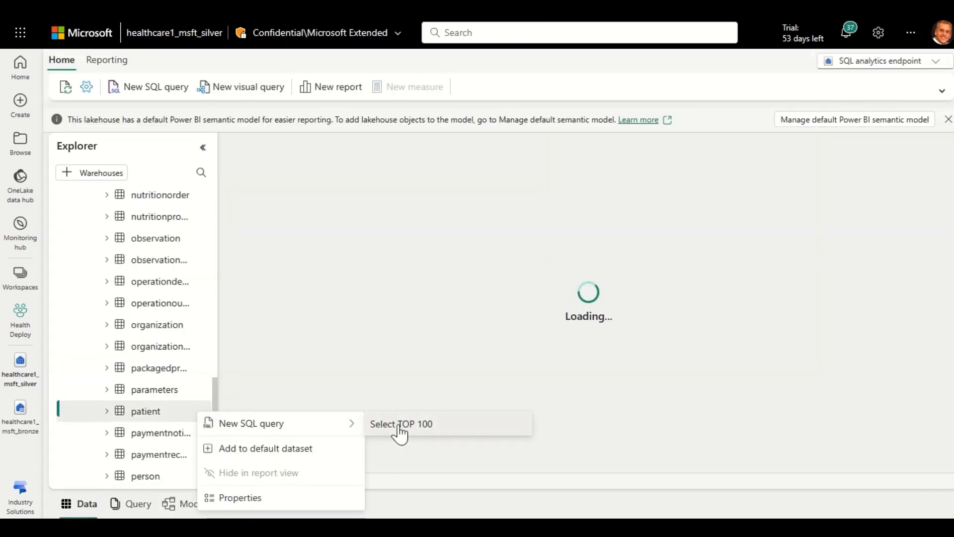
{"action": "left_click", "coordinate": [401, 423]}
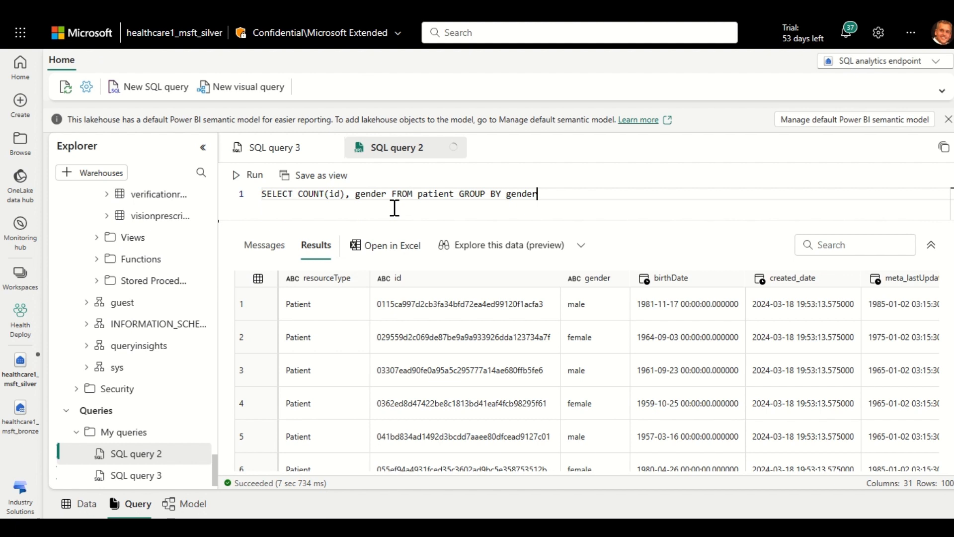
{"action": "left_click", "coordinate": [254, 174]}
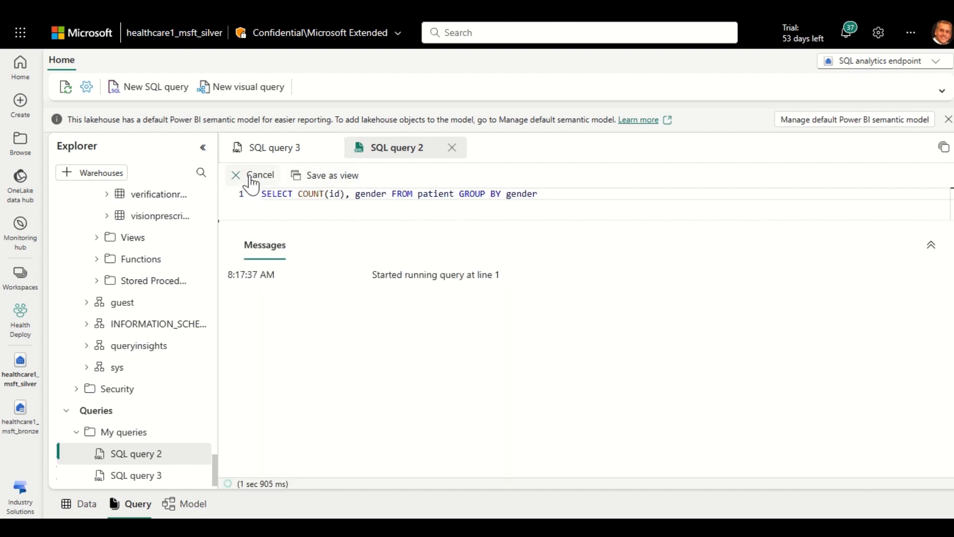